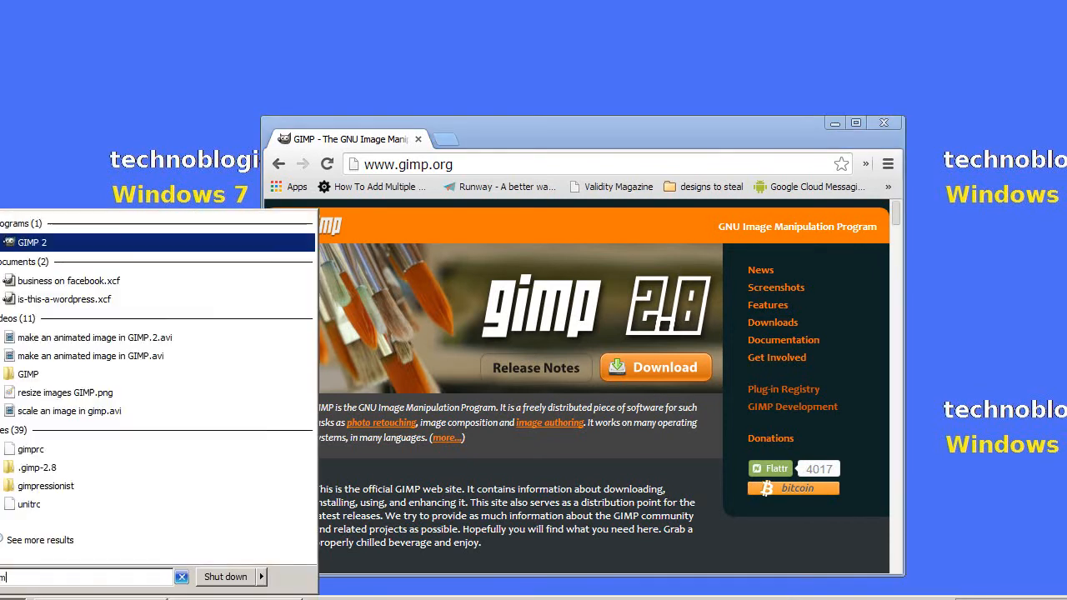
Step: Launch GIMP 2 from the Start menu search results
{"action": "left_click", "coordinate": [32, 242]}
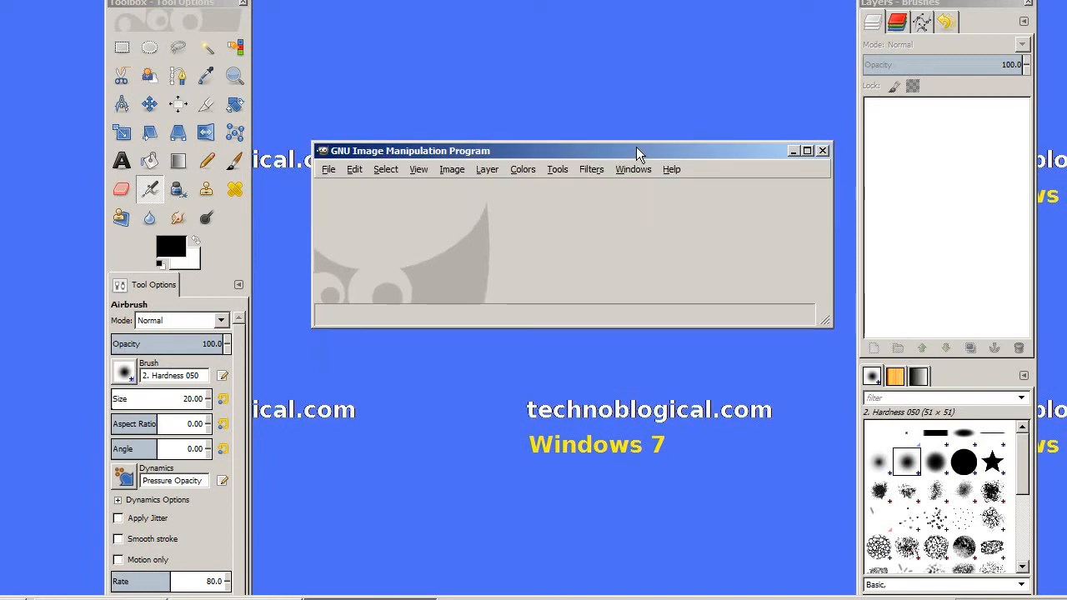
Step: Open 4.png, the left arrow, from Recently Used files, previewing 1.png and 2.png first
{"action": "left_click", "coordinate": [328, 169]}
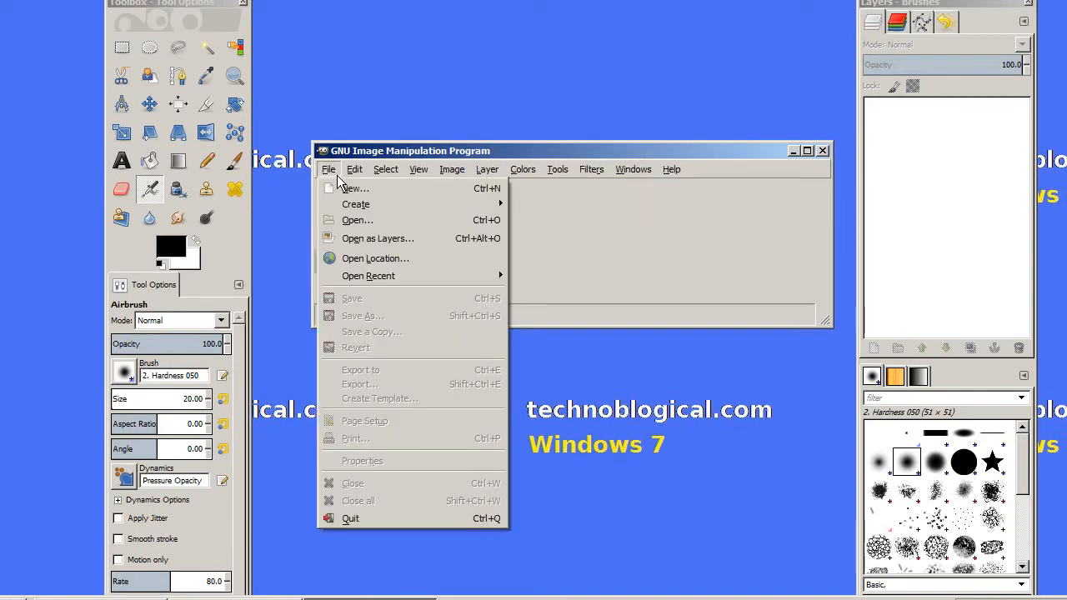
{"action": "left_click", "coordinate": [356, 219]}
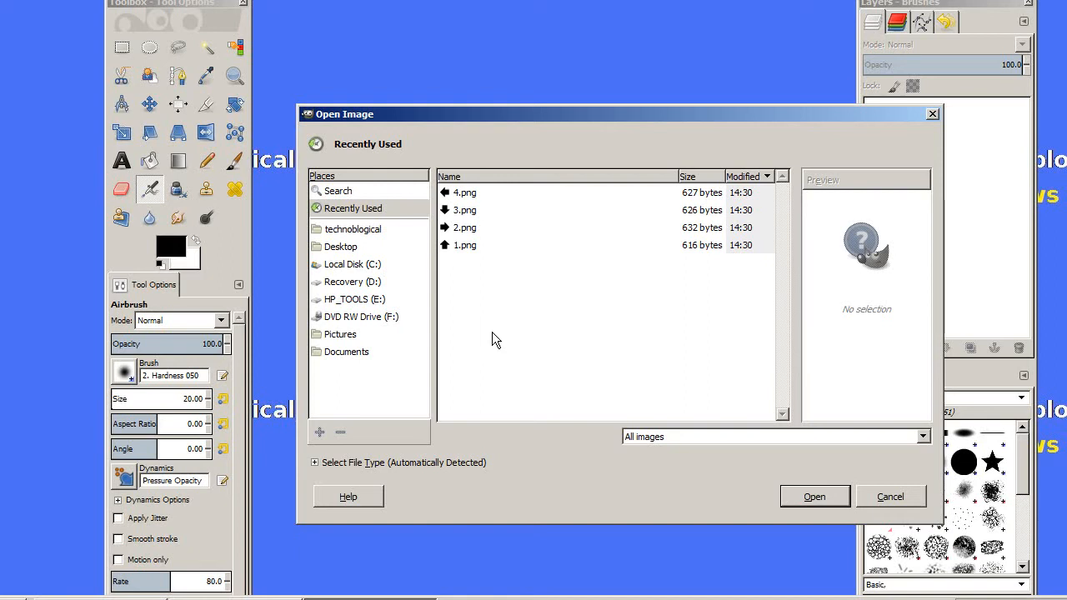
{"action": "left_click", "coordinate": [465, 244]}
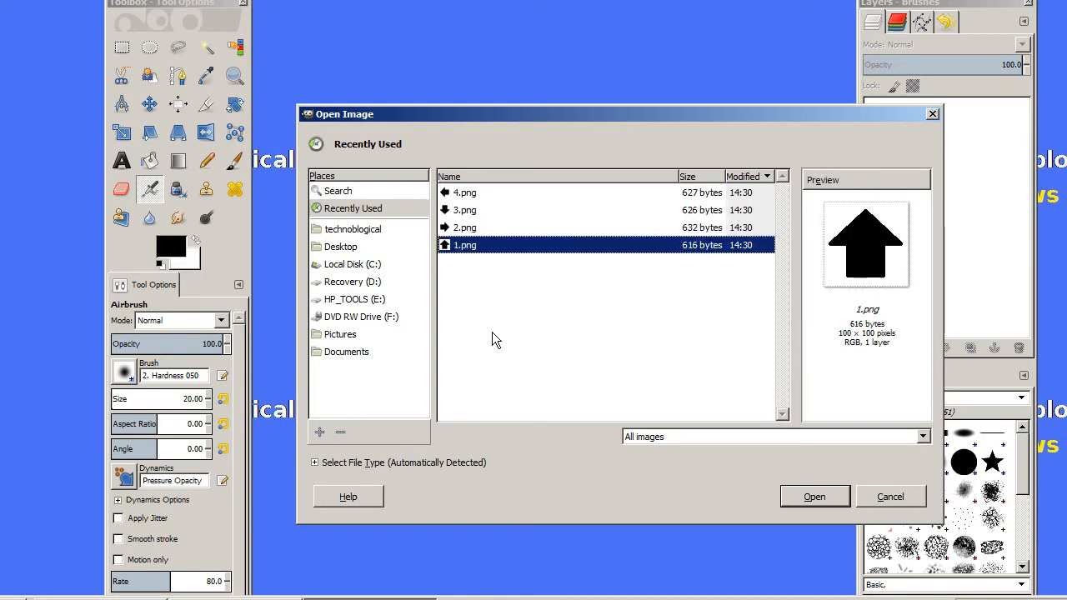
{"action": "left_click", "coordinate": [465, 228]}
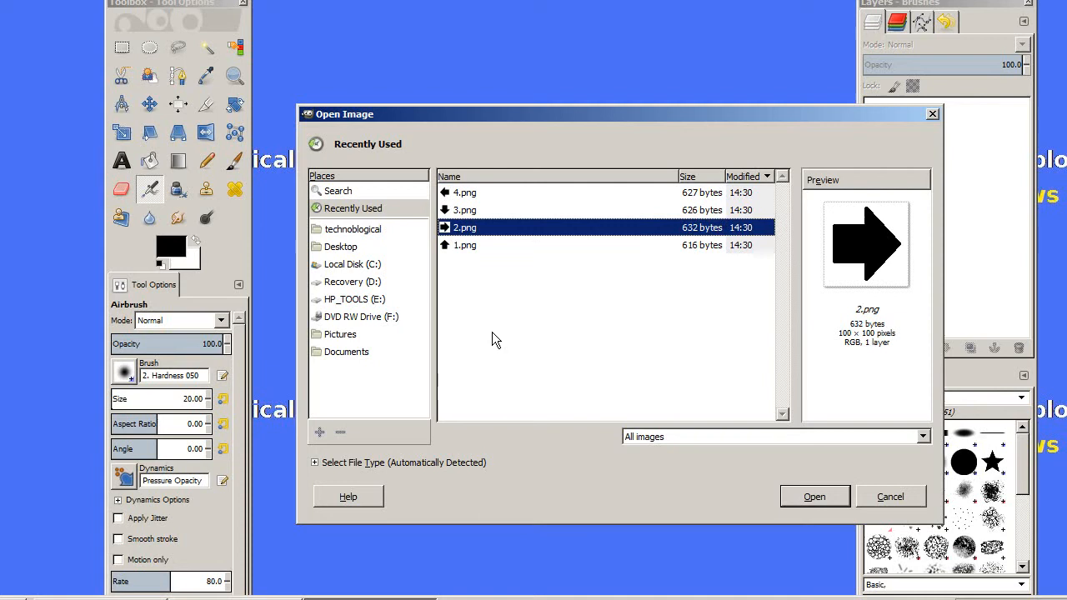
{"action": "left_click", "coordinate": [813, 496]}
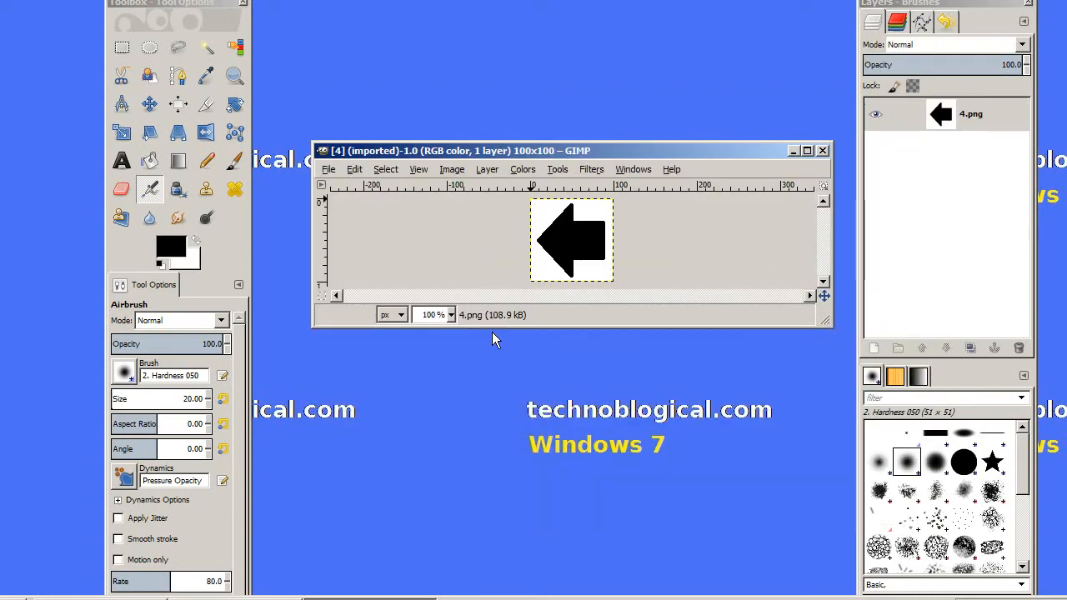
{"action": "mouse_move", "coordinate": [558, 383]}
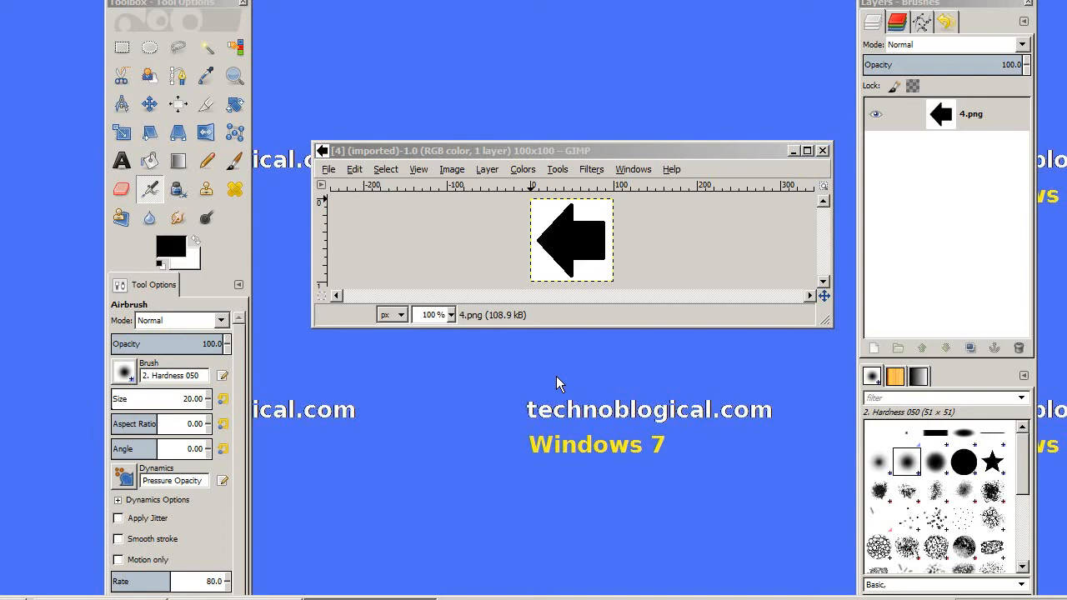
{"action": "mouse_move", "coordinate": [554, 421]}
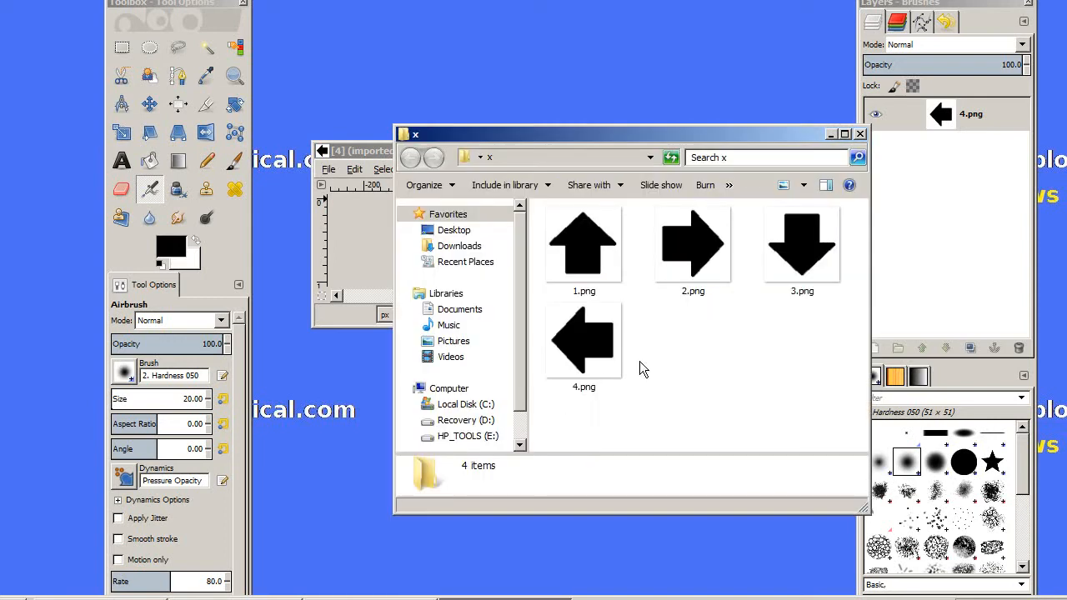
Step: Select 1.png, 2.png and 3.png in Explorer to drop onto GIMP as layers
{"action": "left_click", "coordinate": [802, 244]}
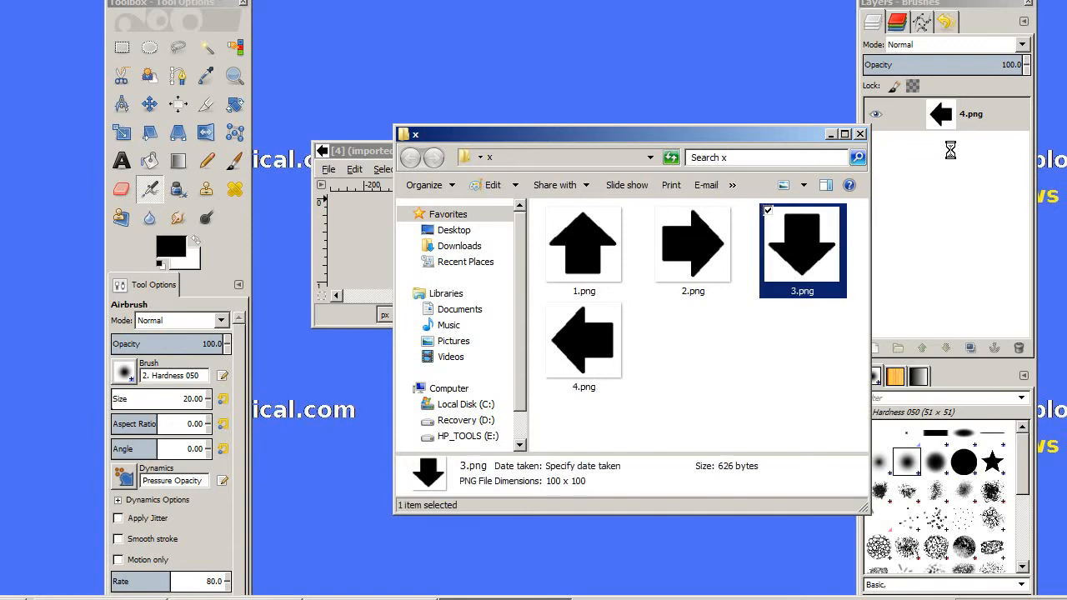
{"action": "left_click", "coordinate": [692, 244]}
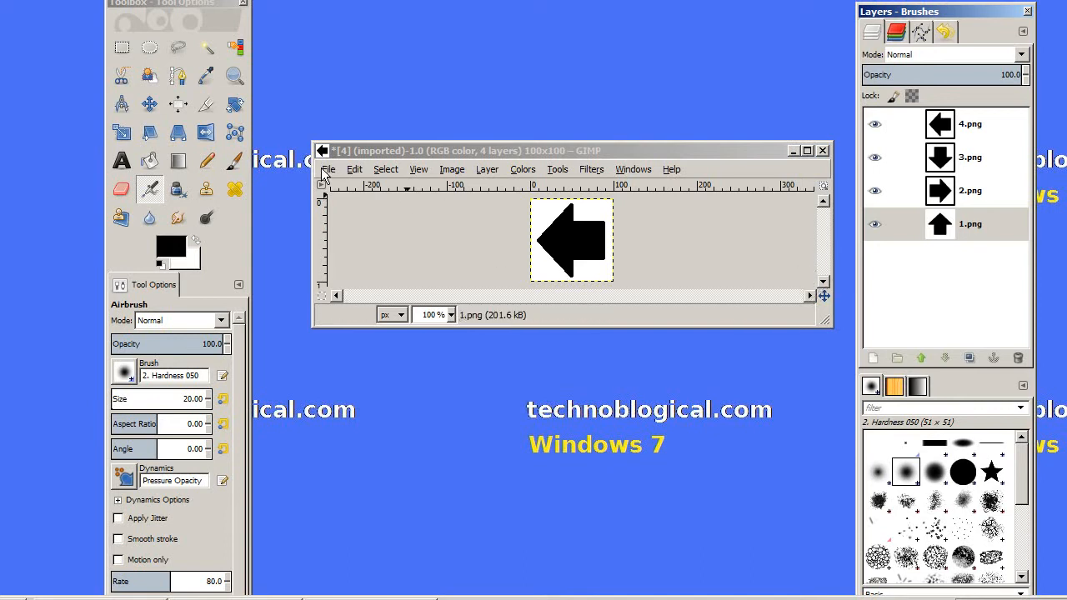
Step: Export the image to the Desktop as GIF type named rotating-arrow.gif
{"action": "left_click", "coordinate": [328, 169]}
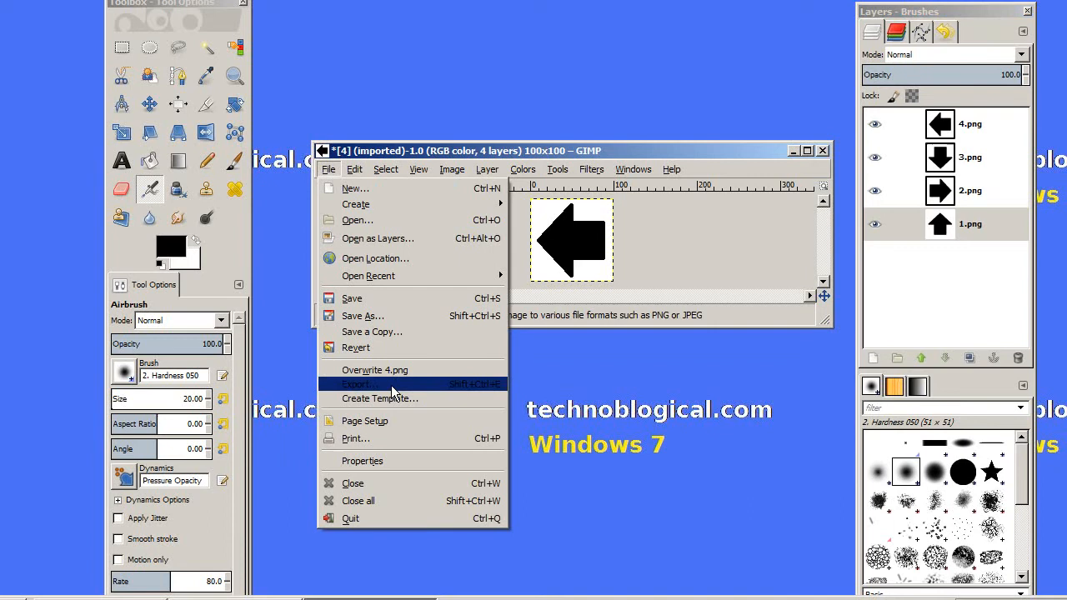
{"action": "left_click", "coordinate": [356, 383]}
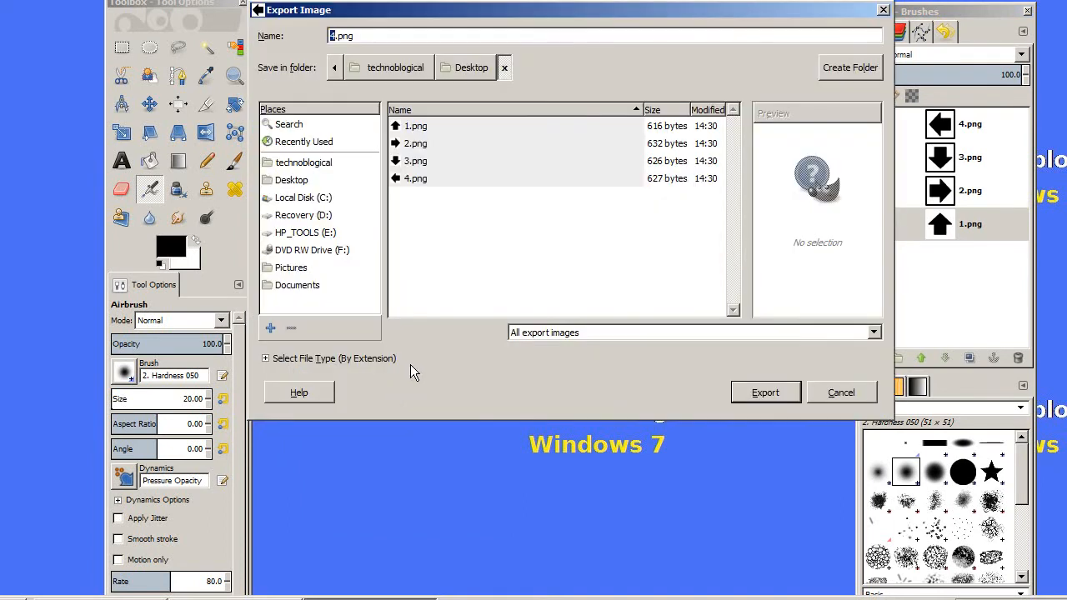
{"action": "mouse_move", "coordinate": [357, 369]}
{"action": "type", "text": "g"}
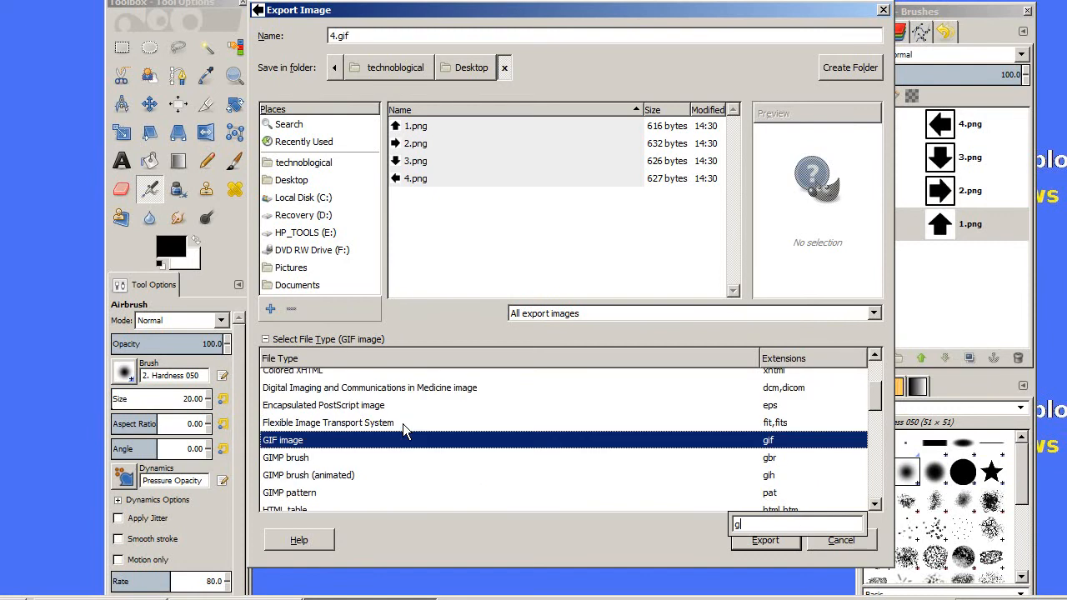
{"action": "mouse_move", "coordinate": [736, 492]}
{"action": "type", "text": "rotating-arrow"}
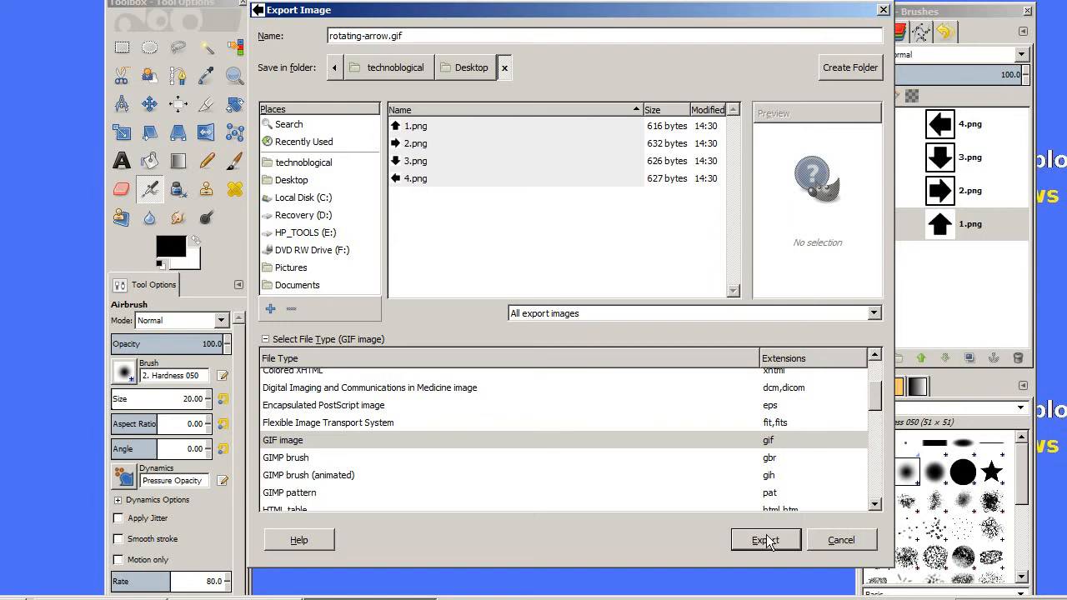
{"action": "left_click", "coordinate": [764, 540]}
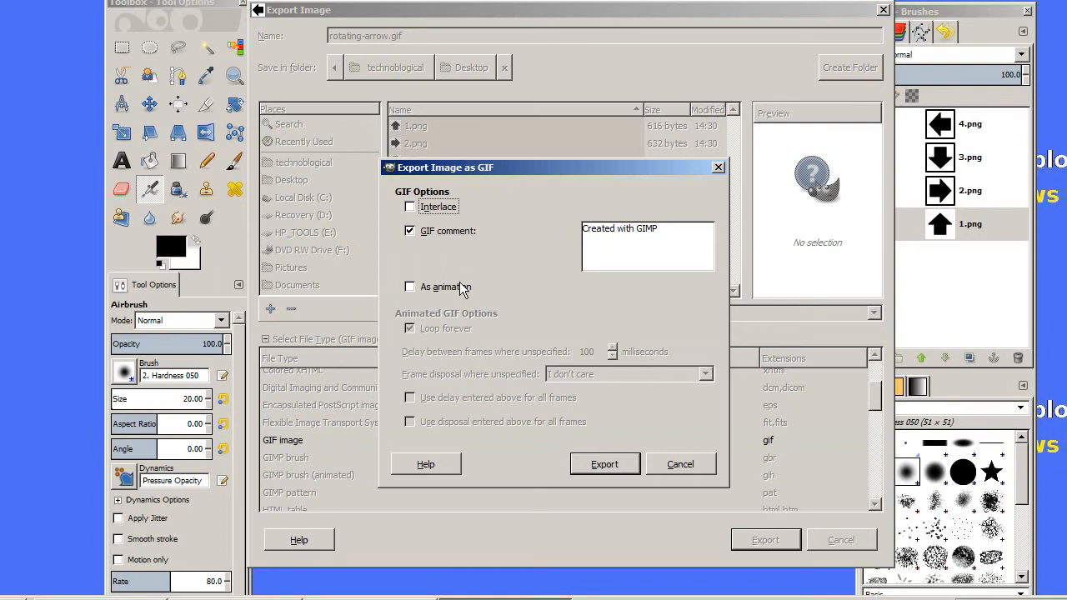
Step: Enable 'As animation' with loop forever and a 500 ms frame delay
{"action": "left_click", "coordinate": [704, 373]}
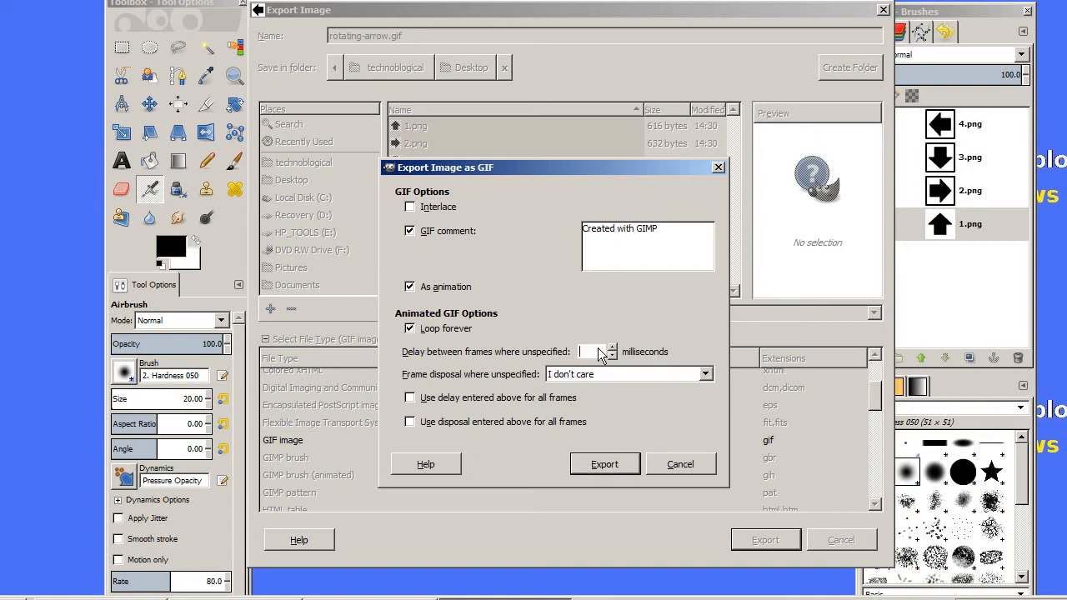
{"action": "type", "text": "500"}
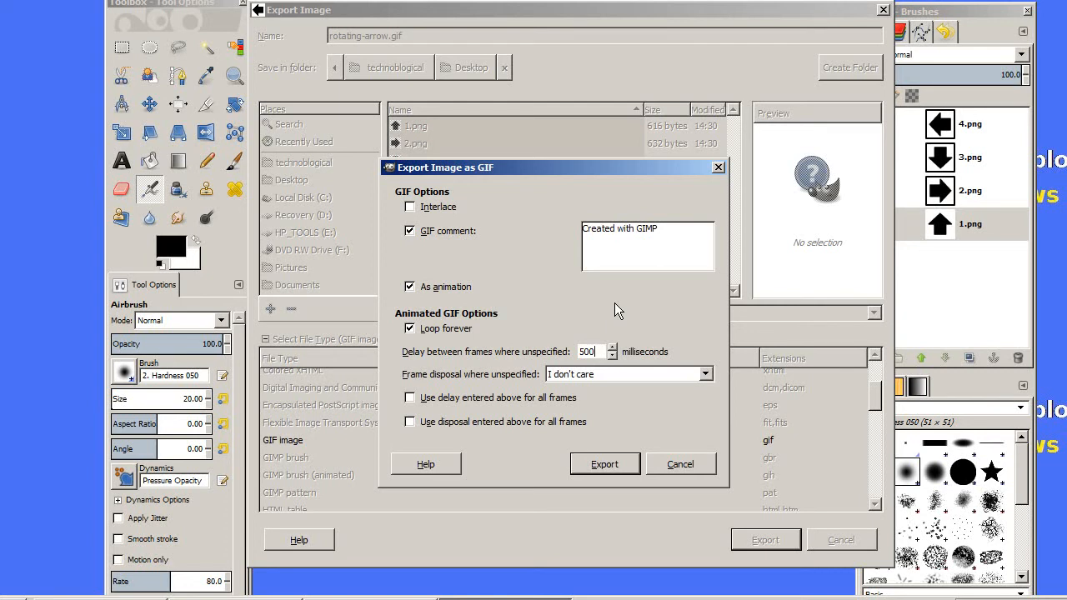
{"action": "mouse_move", "coordinate": [586, 478]}
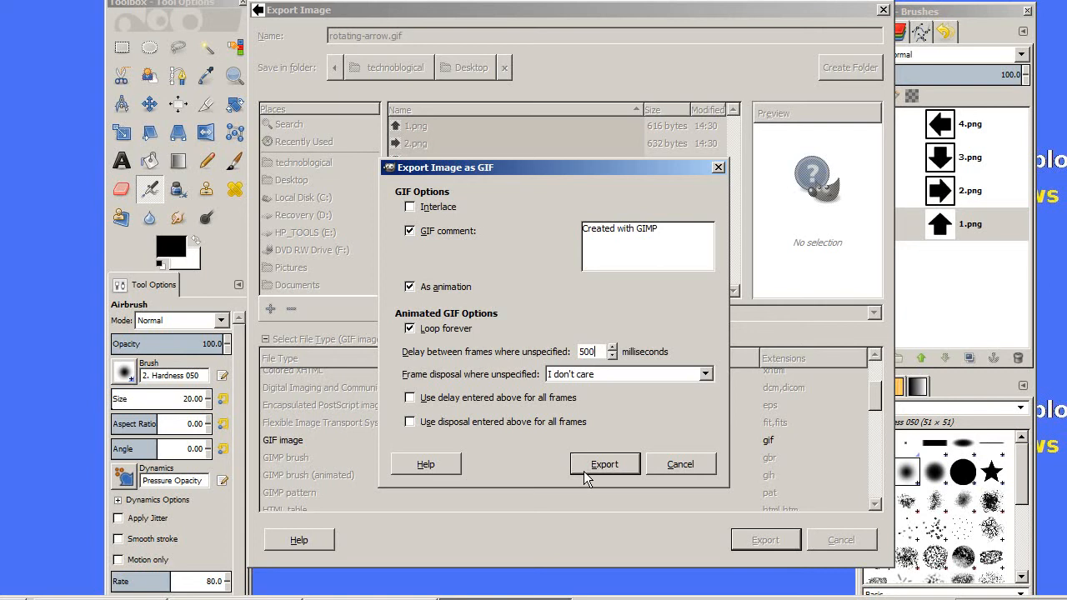
{"action": "mouse_move", "coordinate": [448, 220]}
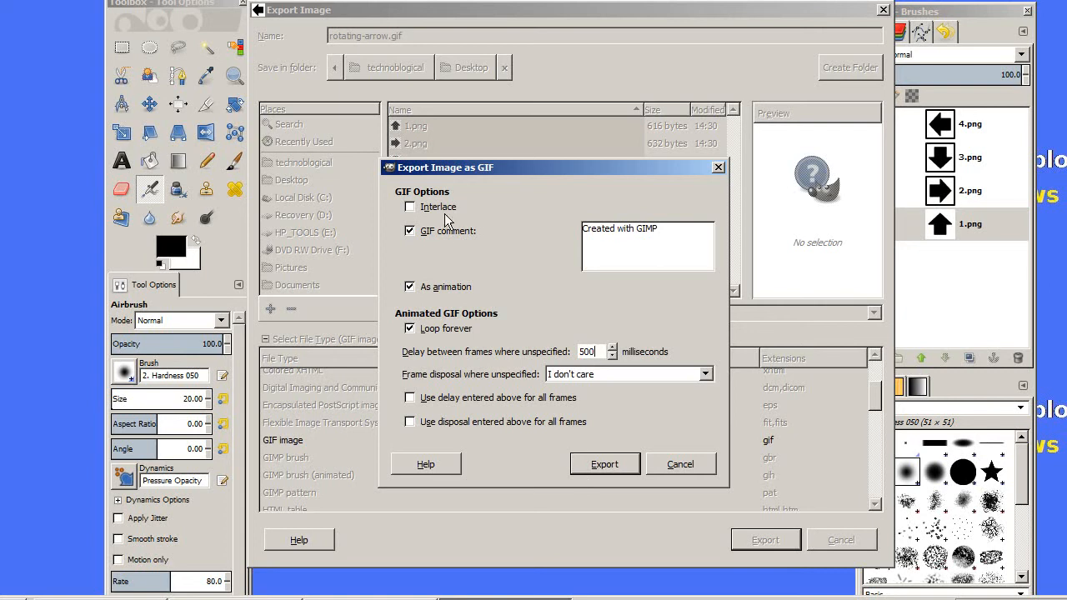
{"action": "mouse_move", "coordinate": [439, 252]}
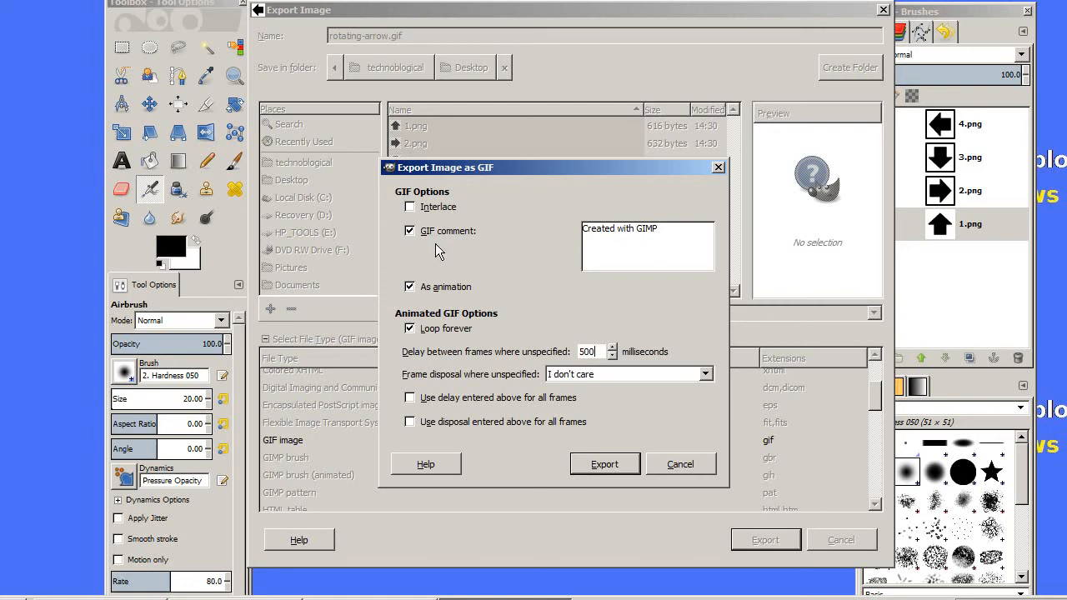
{"action": "mouse_move", "coordinate": [500, 354]}
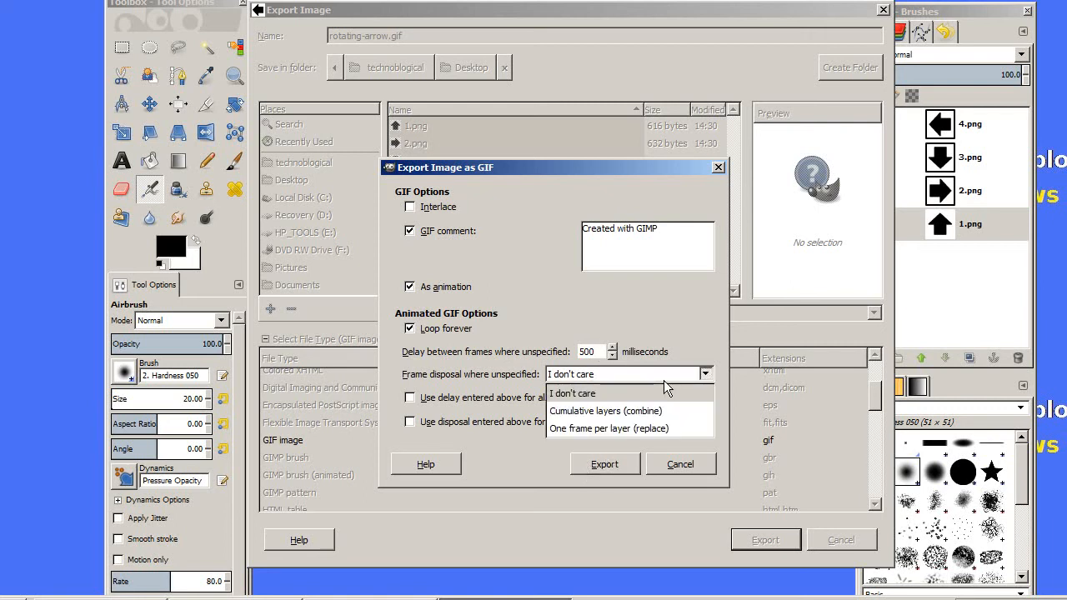
Step: Keep disposal 'I don't care', use the delay for all frames, and export
{"action": "left_click", "coordinate": [572, 393]}
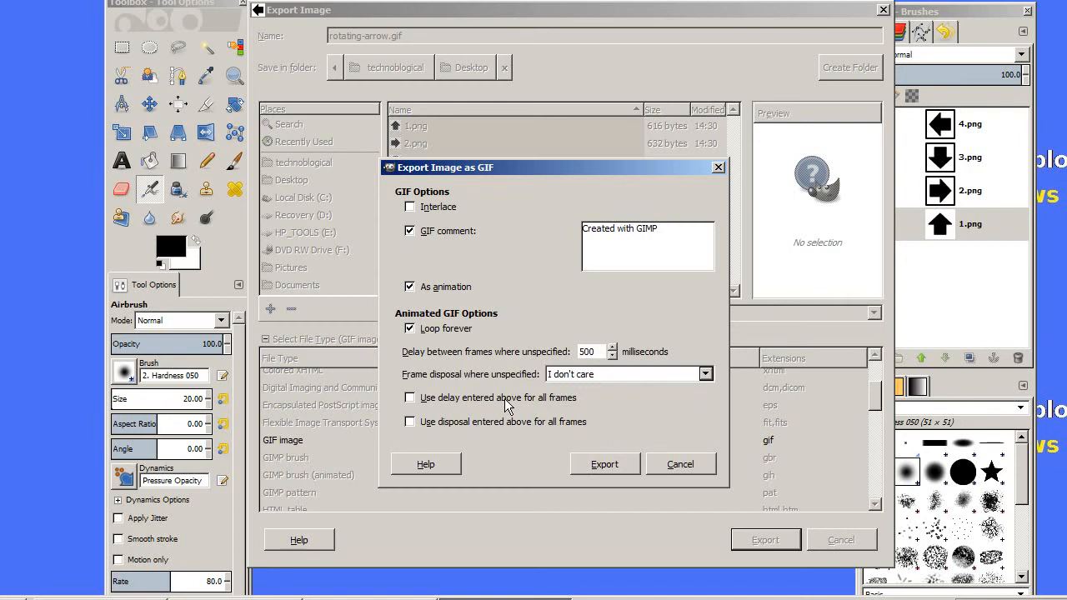
{"action": "left_click", "coordinate": [409, 398]}
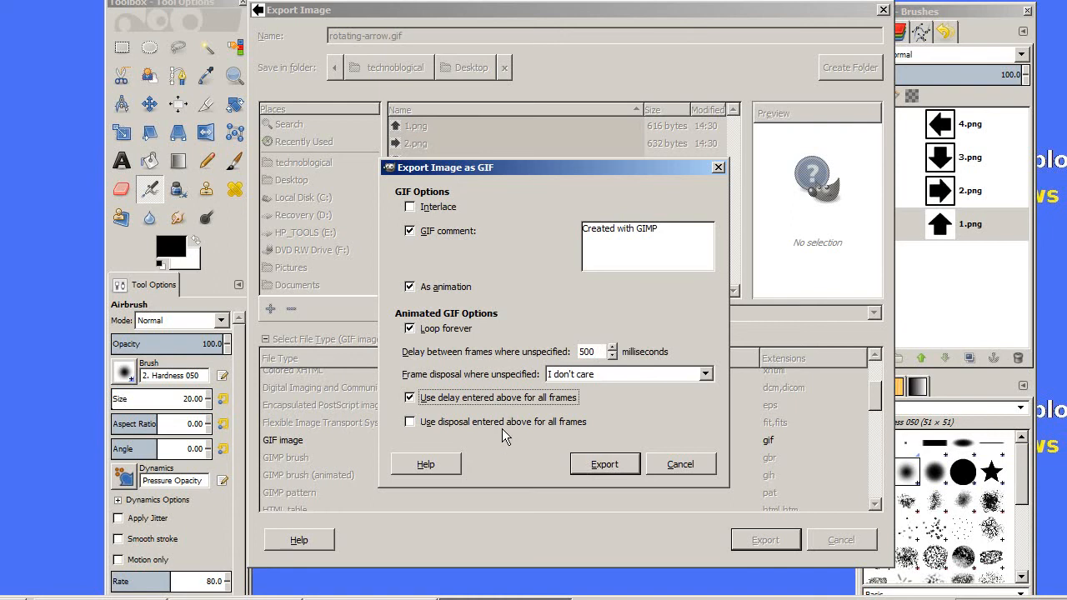
{"action": "mouse_move", "coordinate": [509, 434]}
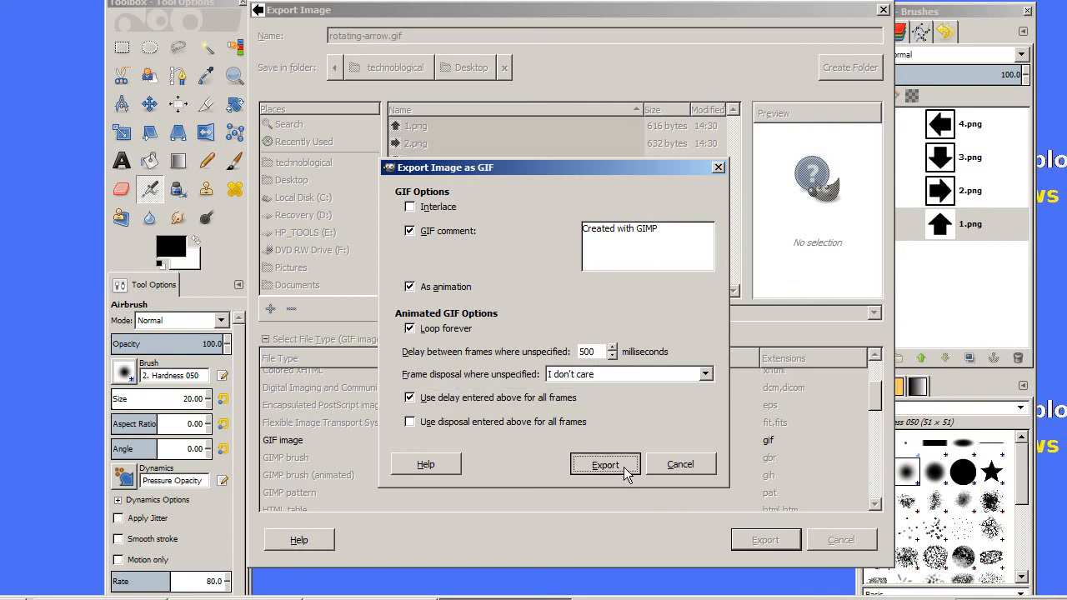
{"action": "left_click", "coordinate": [604, 464]}
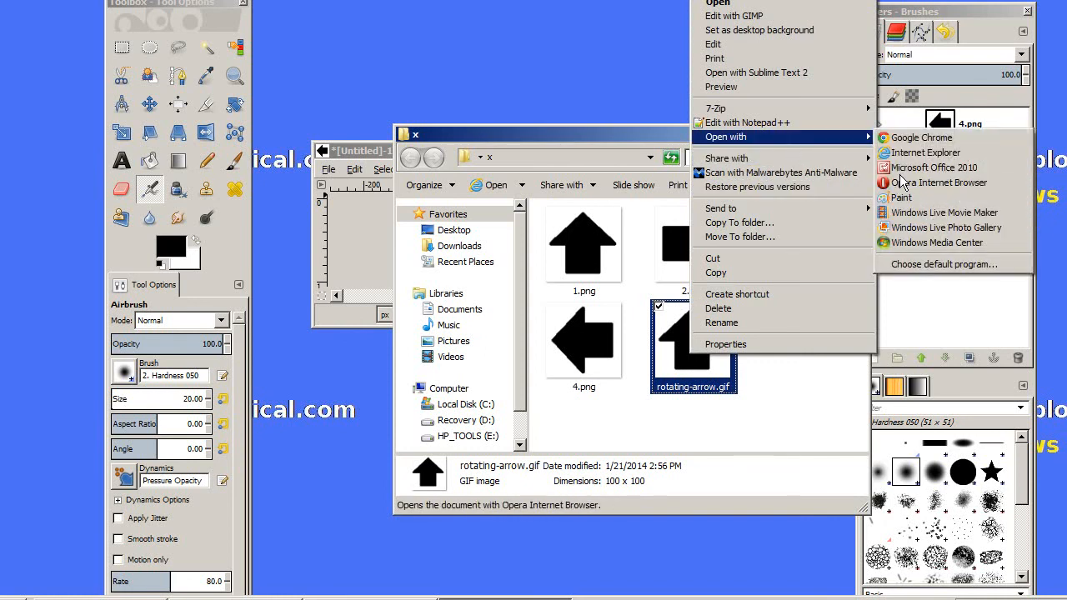
{"action": "mouse_move", "coordinate": [921, 137]}
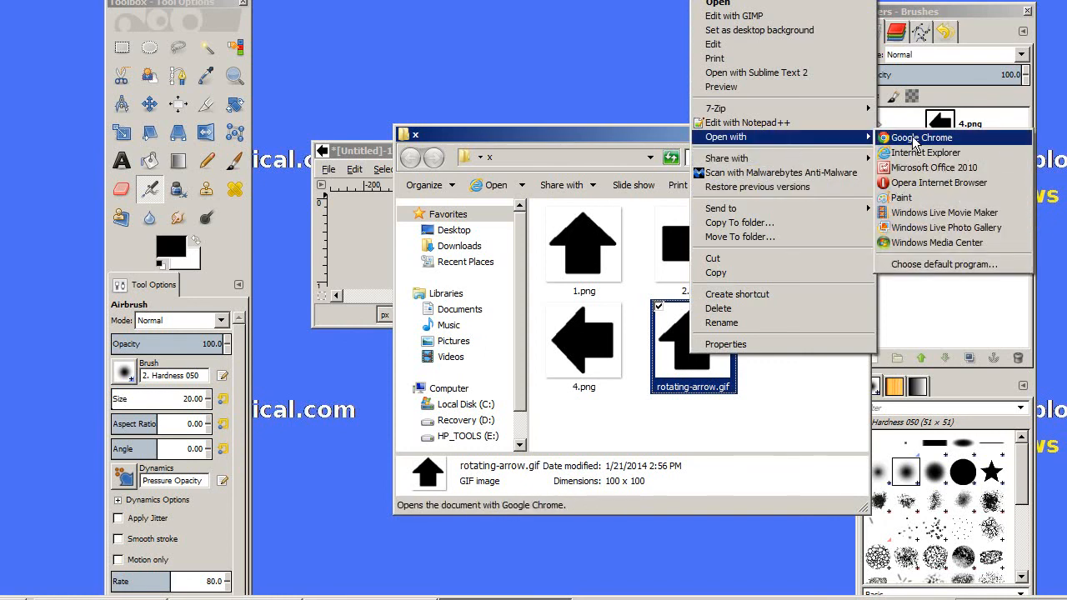
Step: Open rotating-arrow.gif with Google Chrome to watch the arrow animation
{"action": "left_click", "coordinate": [920, 137]}
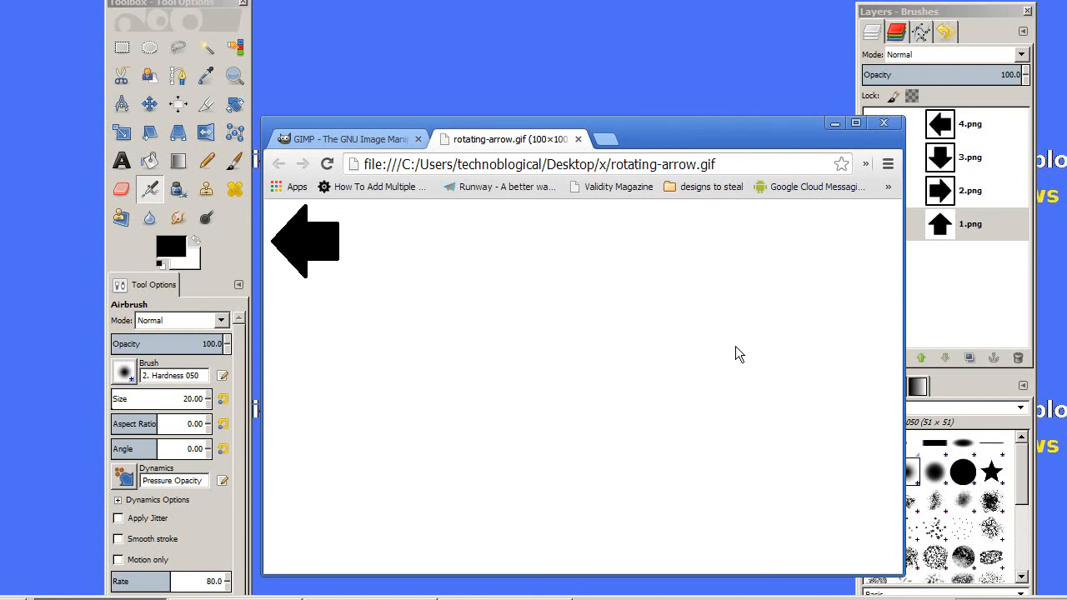